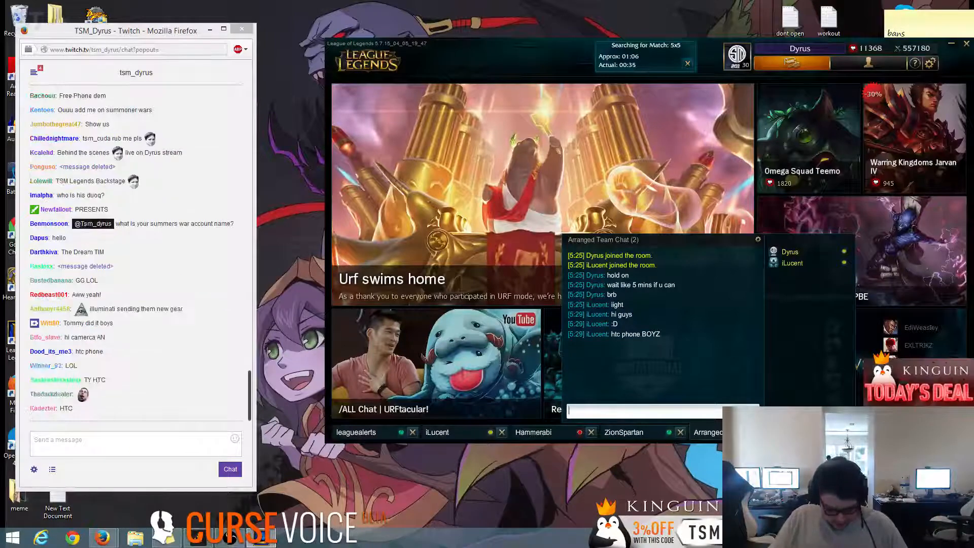
pyautogui.scroll(-3)
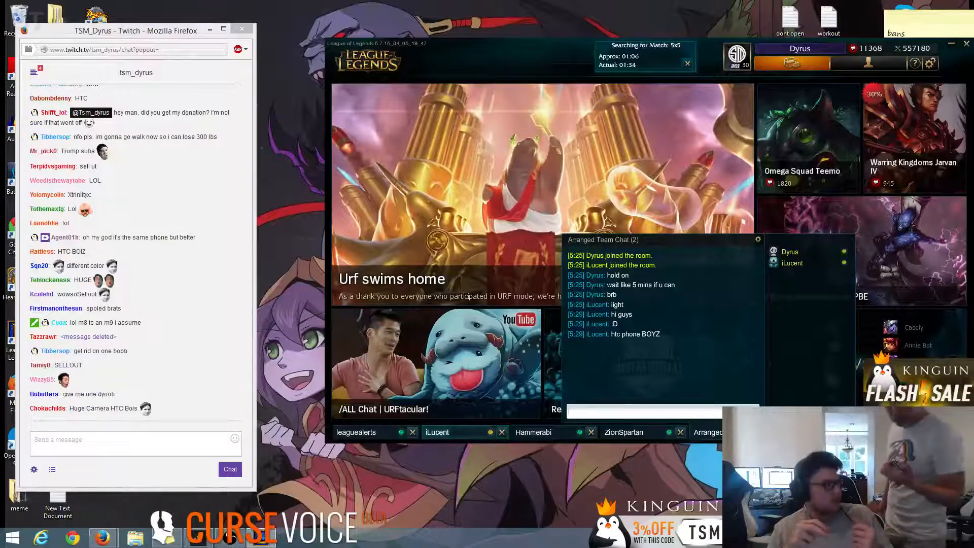
pyautogui.scroll(-3)
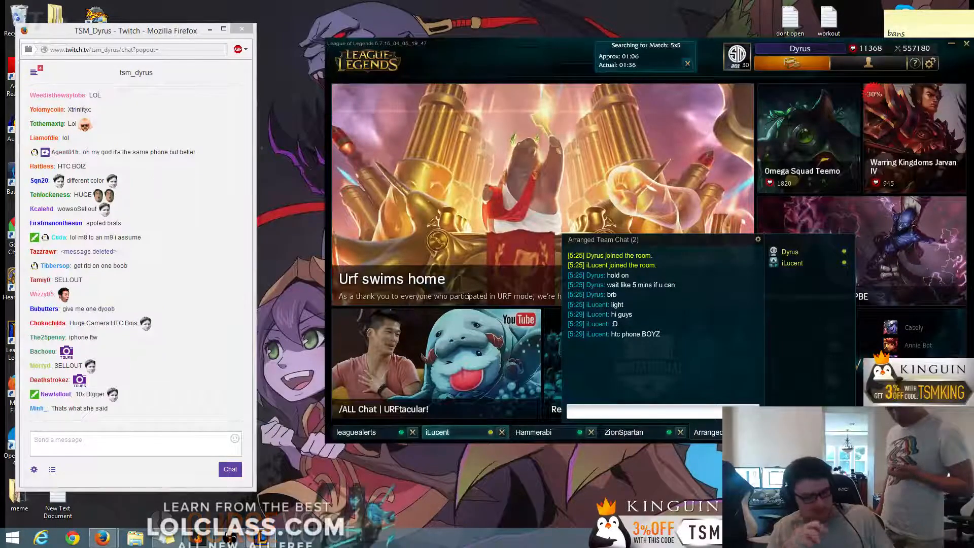